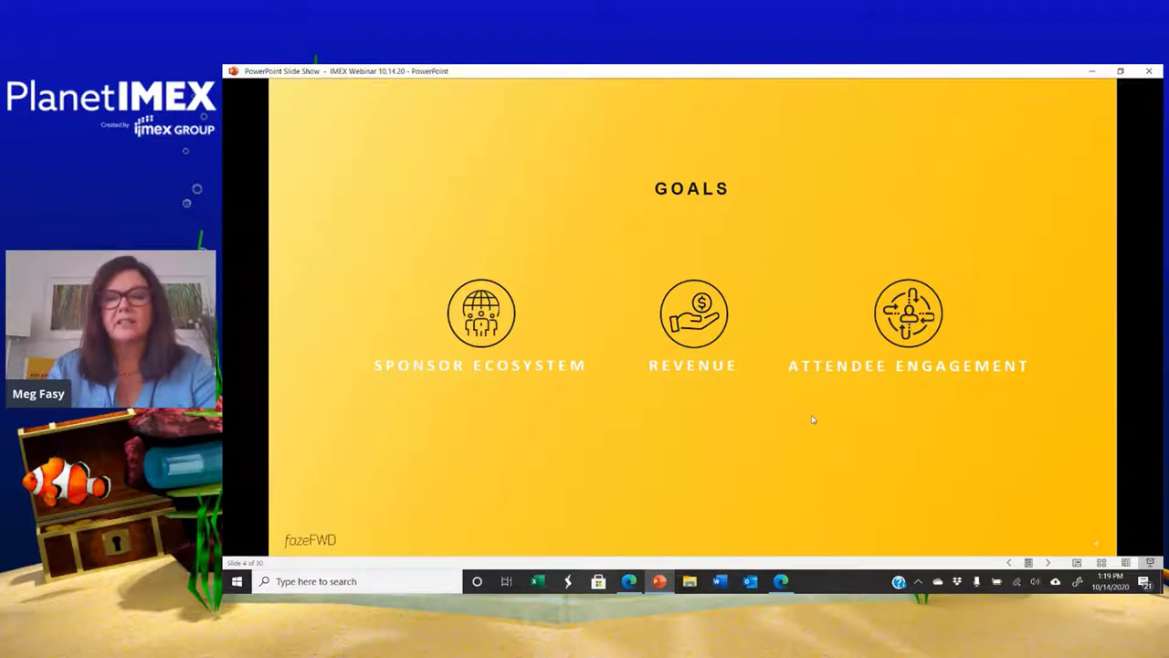
Advance the slide show through the Community slide to the Branding slide.
{"action": "key", "text": "right"}
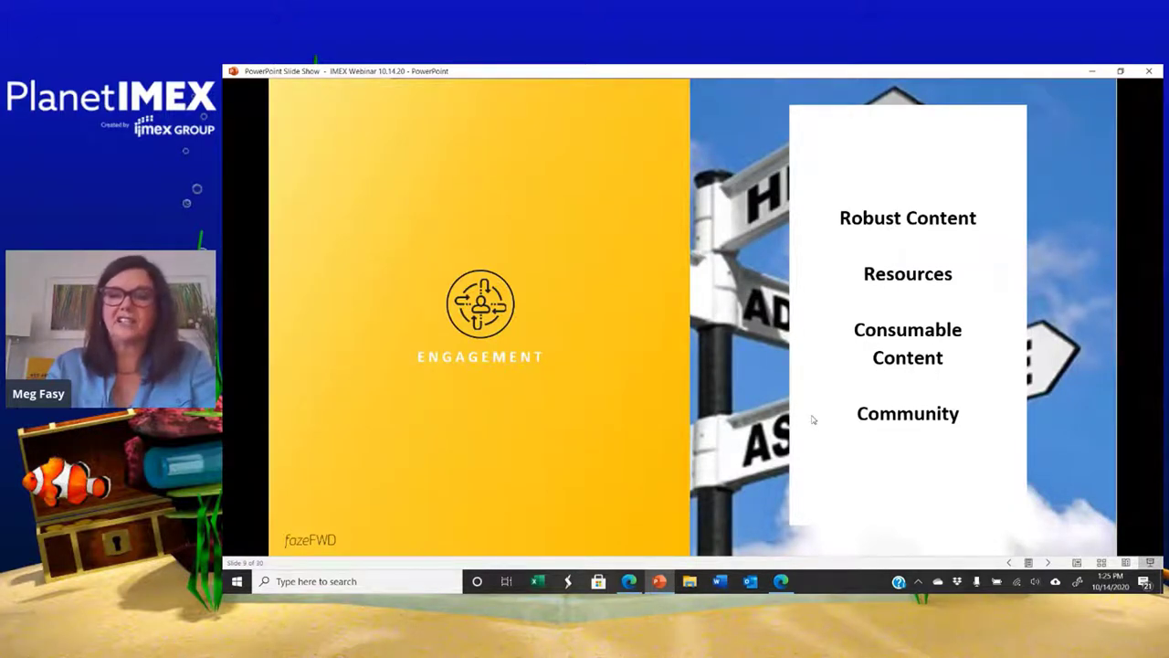
{"action": "key", "text": "right"}
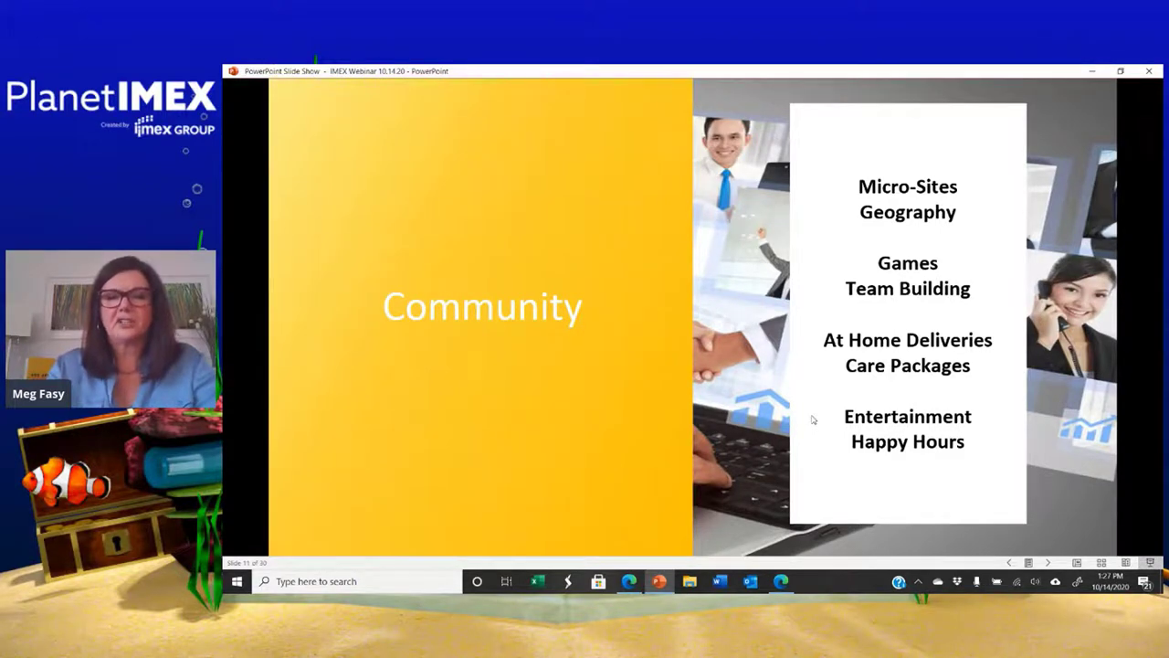
{"action": "key", "text": "right"}
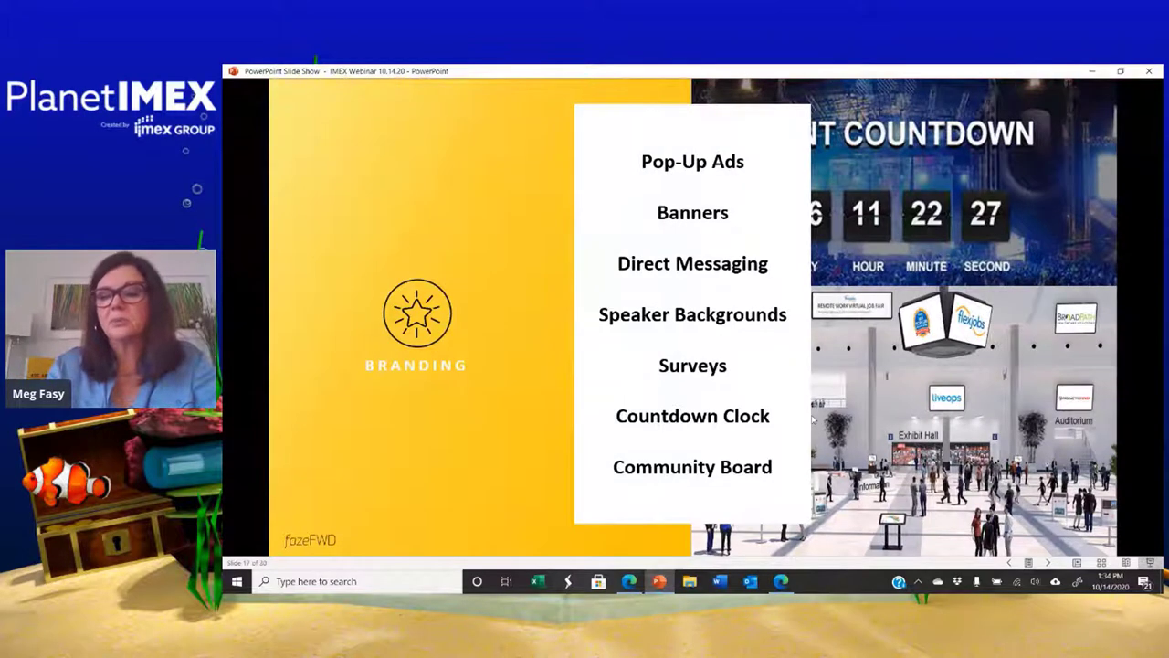
Advance the slide show from the Branding slide to the Expo slide.
{"action": "key", "text": "right"}
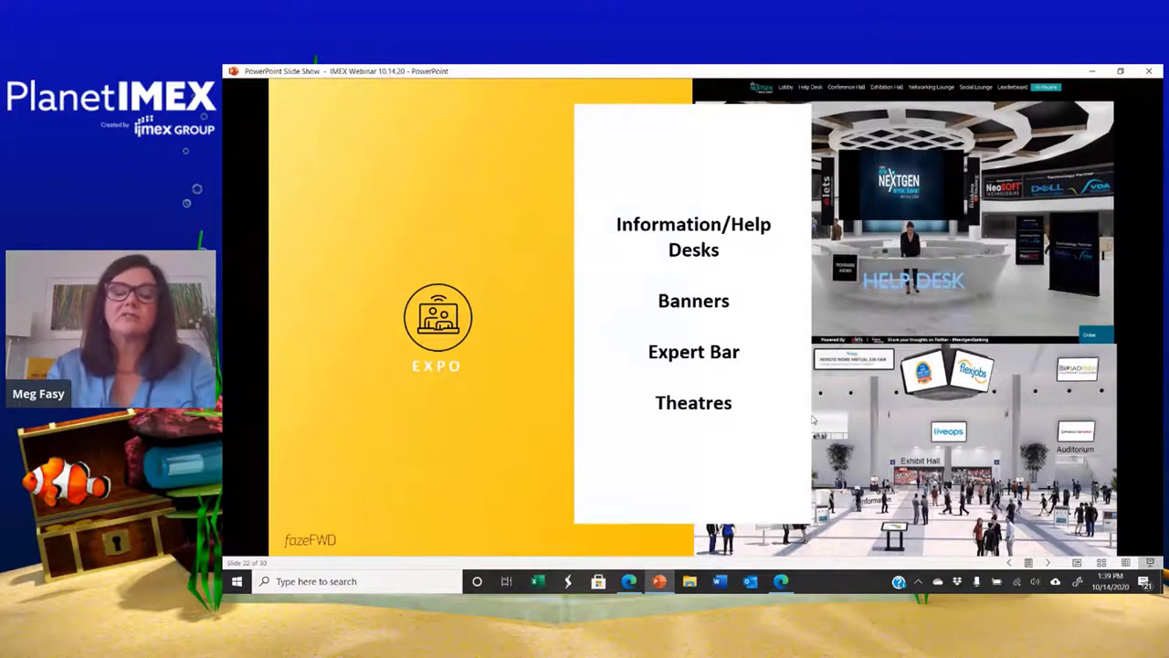
Advance the slide show from the Expo slide to the Give Back slide.
{"action": "key", "text": "right"}
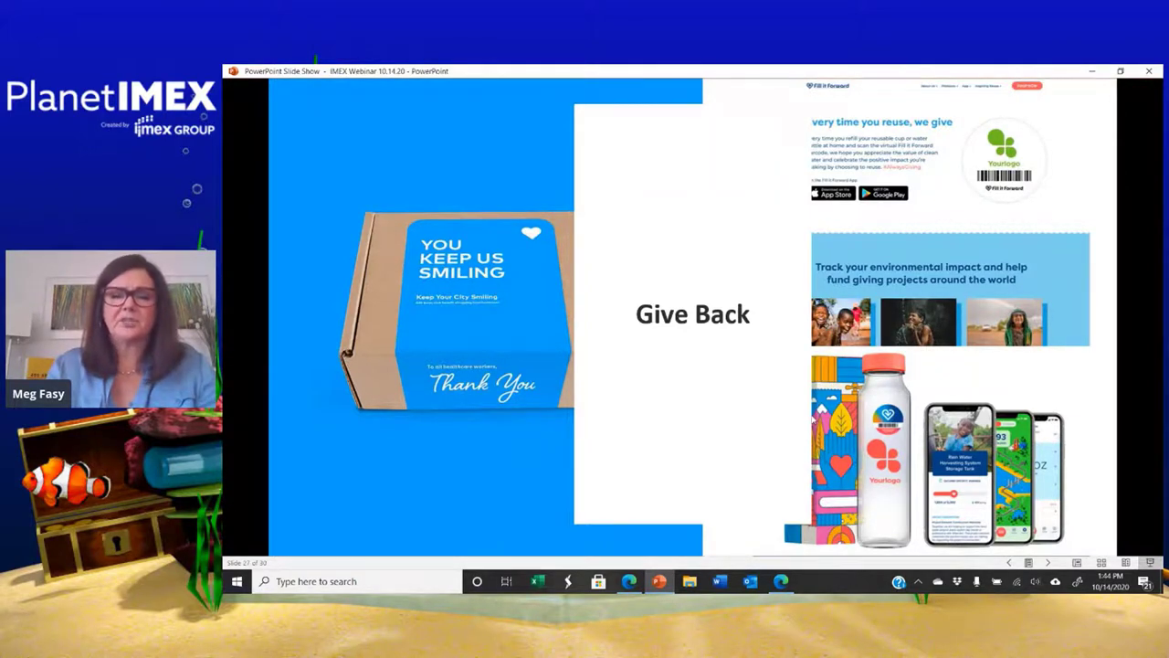
Advance the slide show from the Give Back slide to the Health & Well-Being slide.
{"action": "key", "text": "right"}
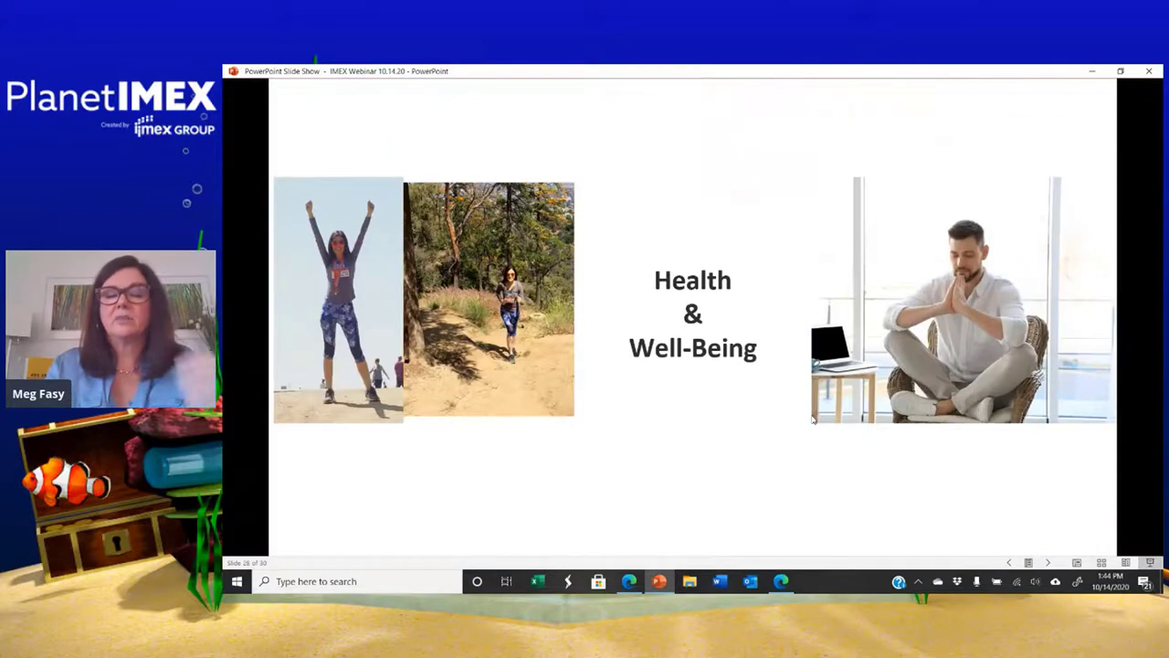